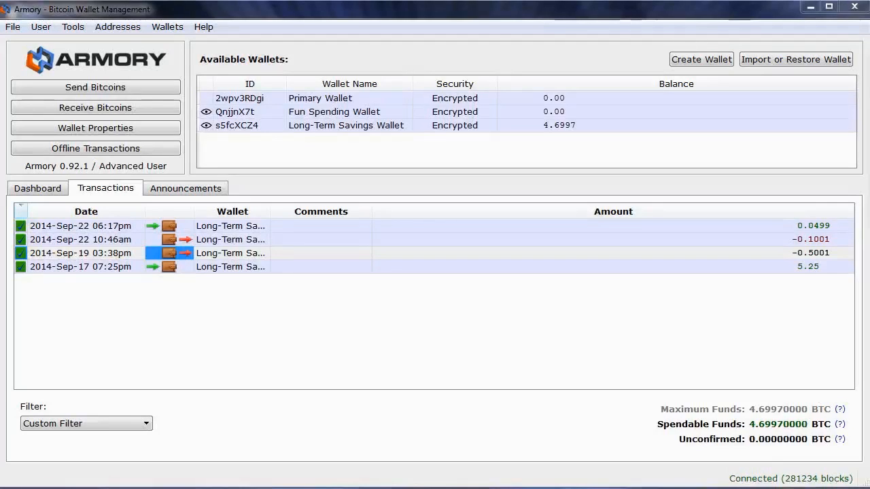
mouse_move(348, 116)
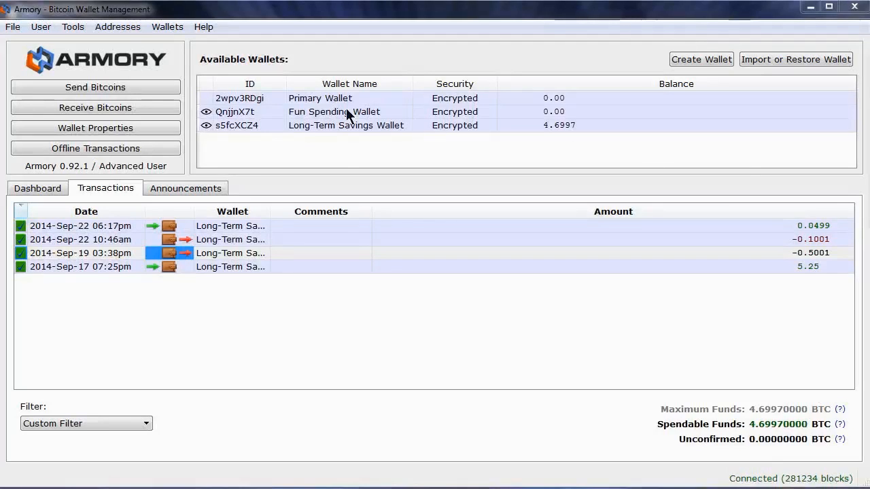
Step: Select the Fun Spending Wallet and request a new receiving address for it
left_click(334, 112)
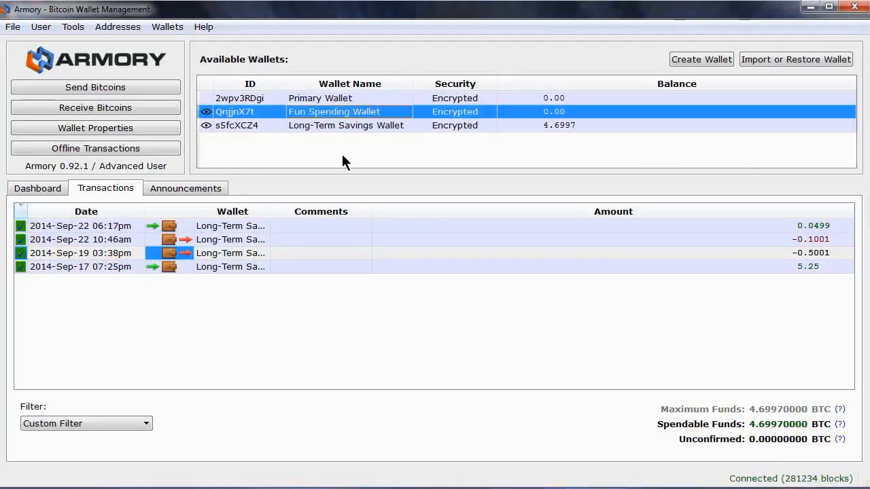
left_click(346, 125)
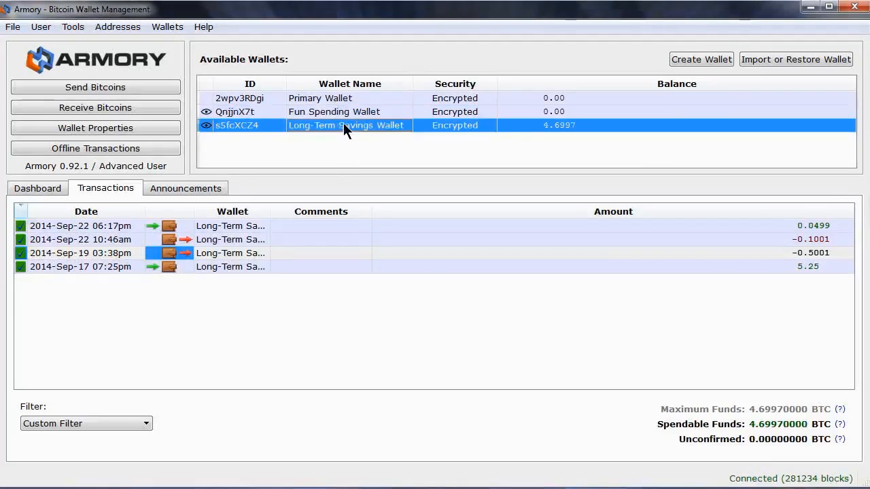
mouse_move(825, 434)
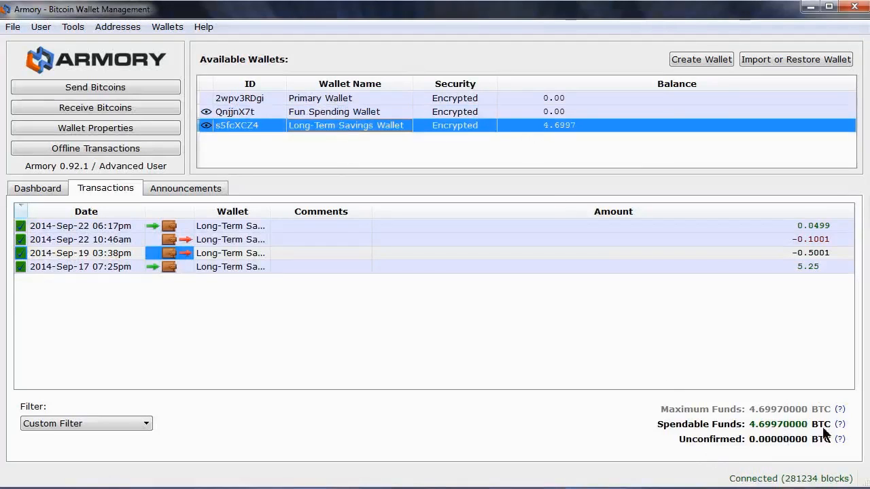
mouse_move(842, 424)
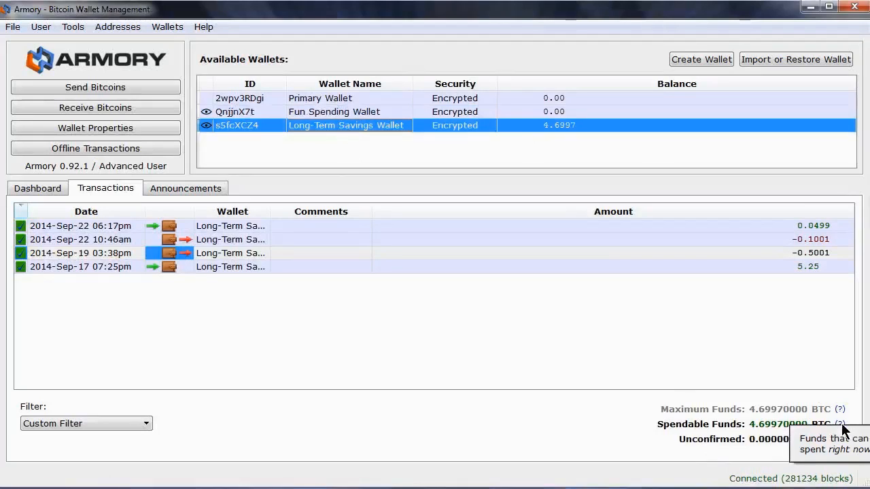
mouse_move(570, 429)
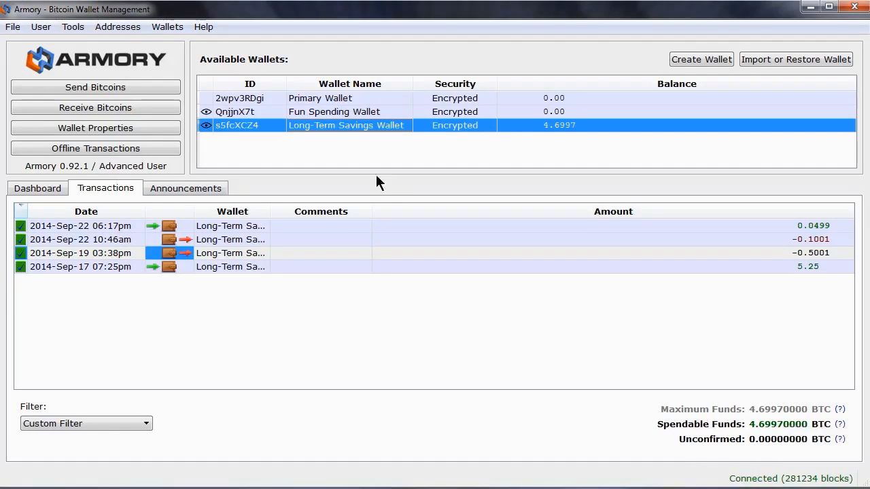
left_click(334, 112)
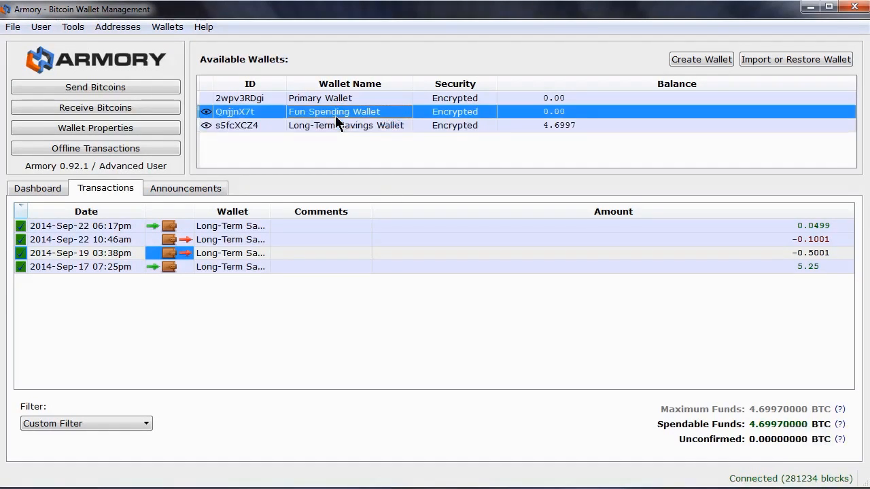
left_click(347, 125)
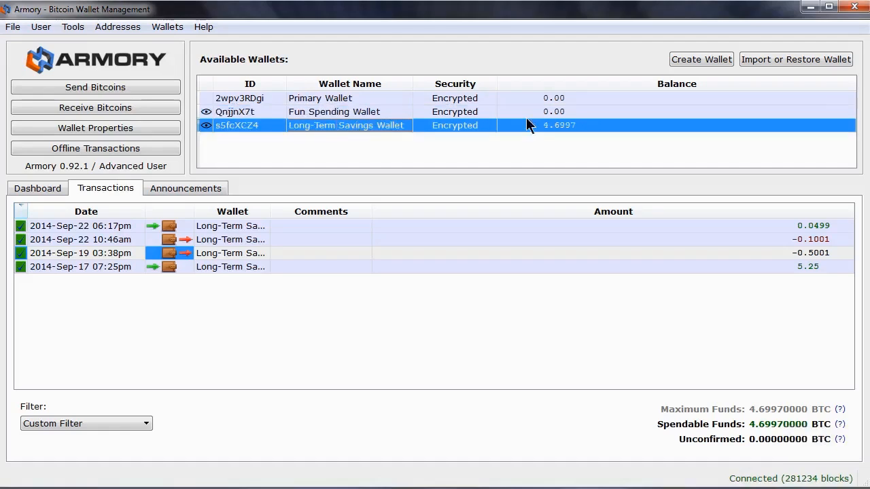
mouse_move(526, 133)
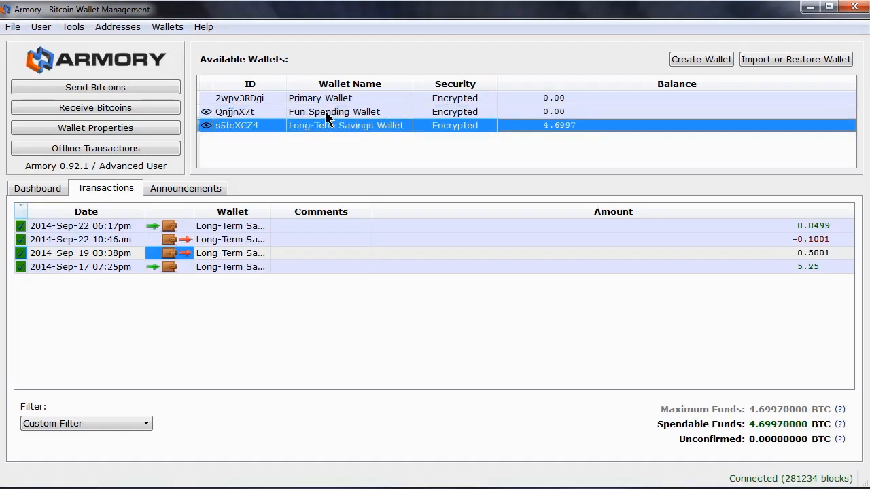
left_click(333, 112)
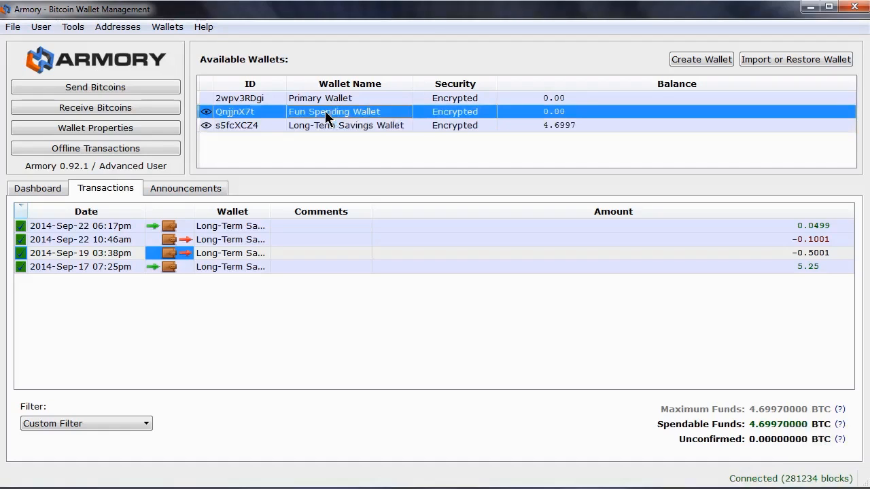
mouse_move(223, 114)
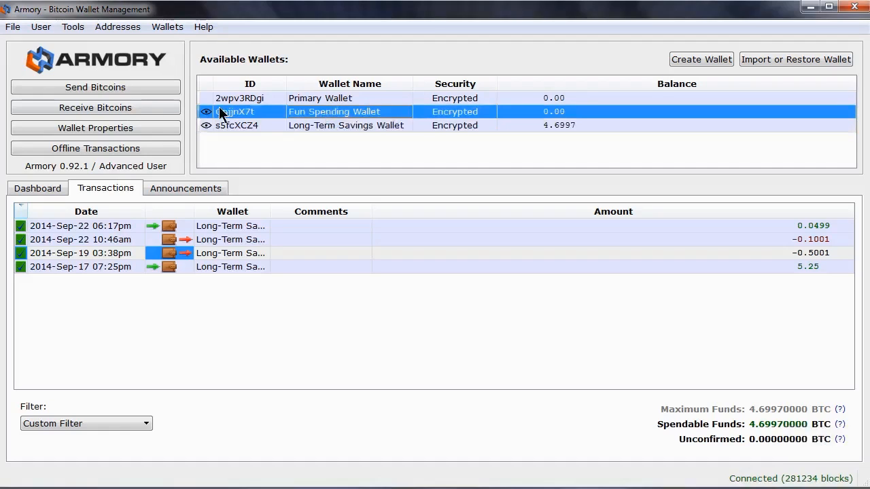
left_click(95, 107)
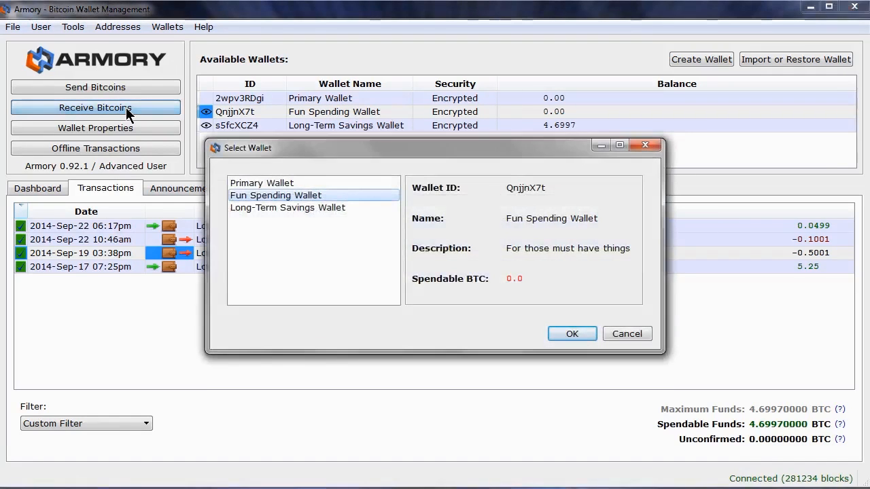
mouse_move(314, 234)
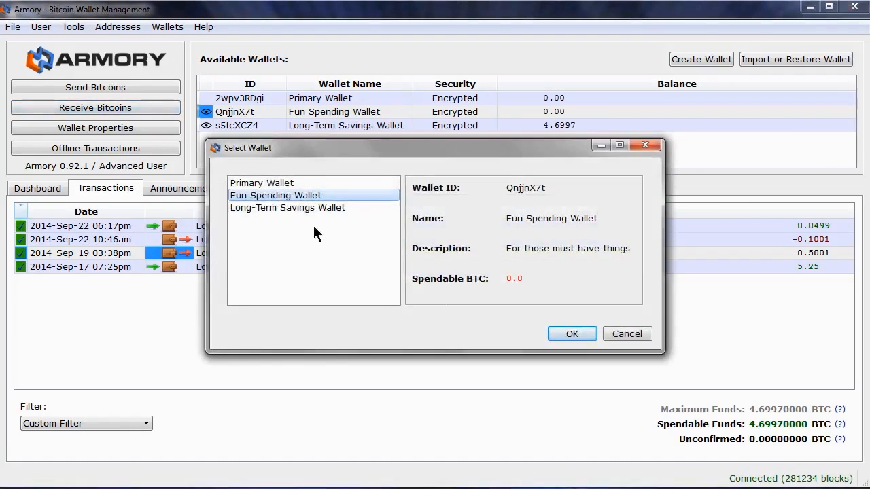
left_click(572, 334)
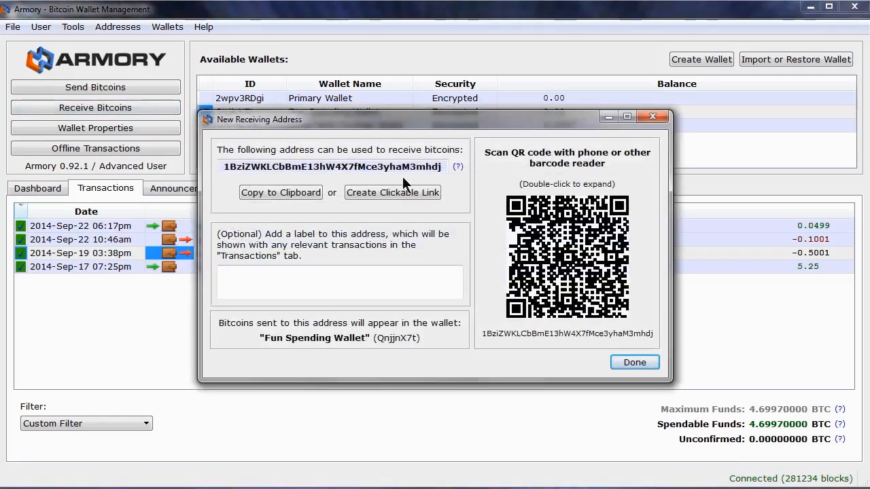
mouse_move(430, 183)
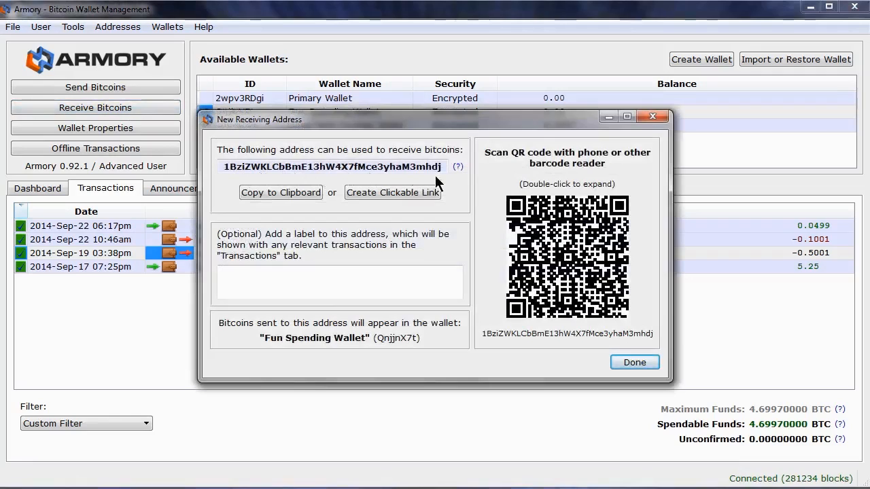
mouse_move(257, 228)
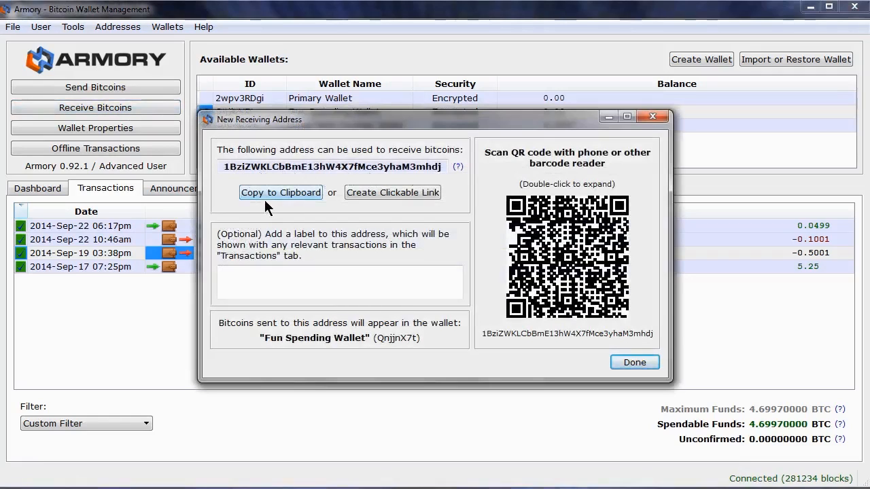
left_click(281, 192)
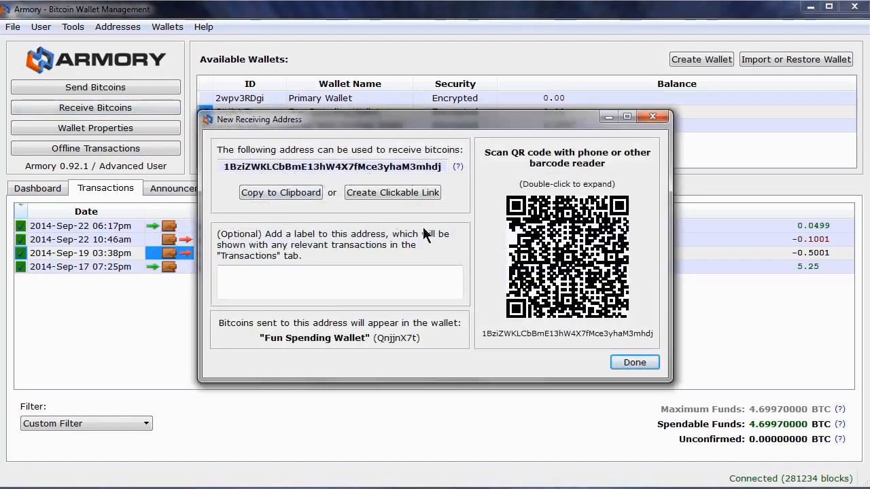
mouse_move(488, 265)
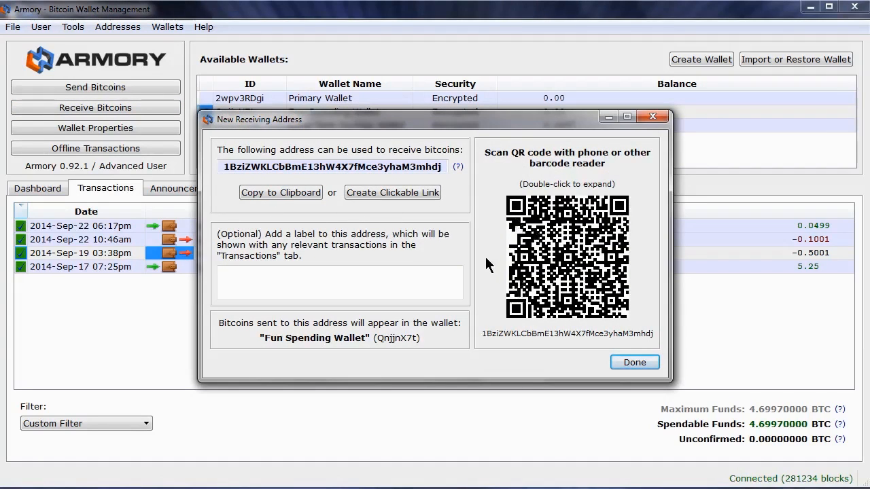
mouse_move(483, 275)
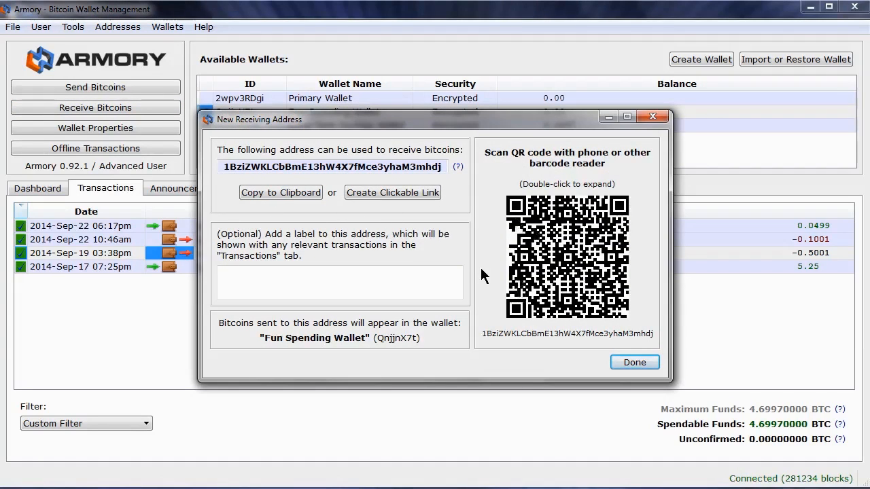
Step: Label the new address 'Tutorial' and copy it to the clipboard
left_click(339, 282)
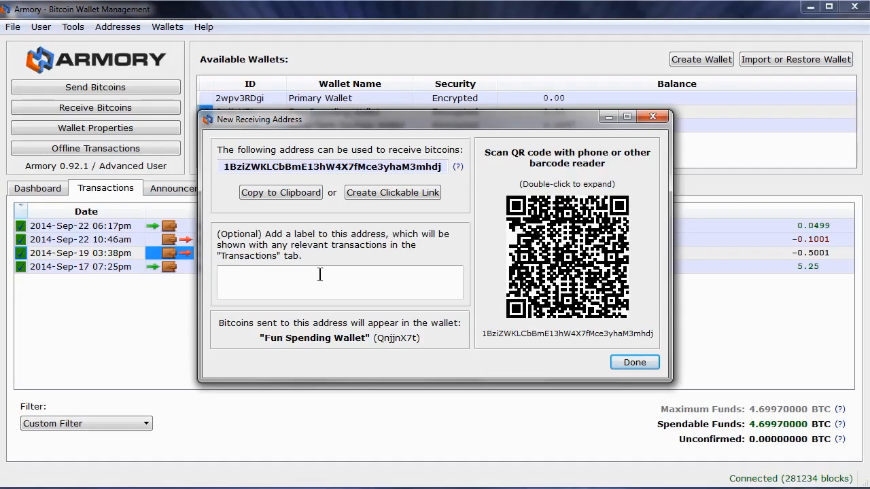
type("Tutorial")
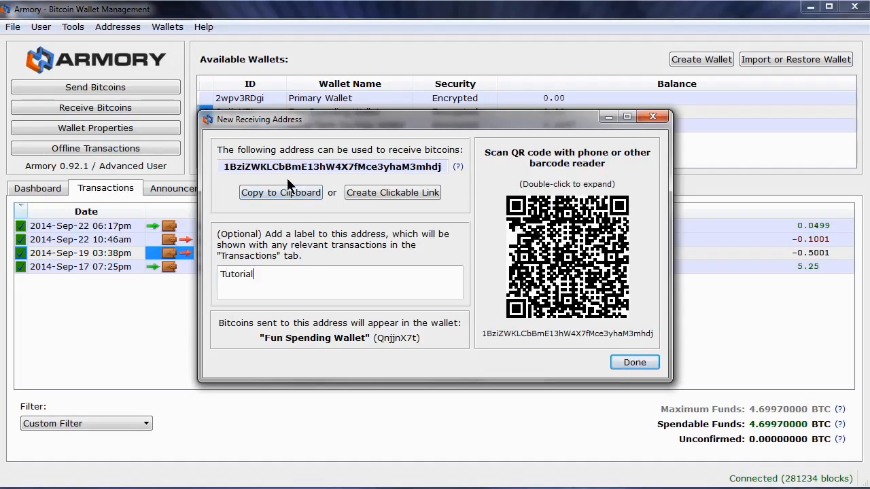
mouse_move(458, 177)
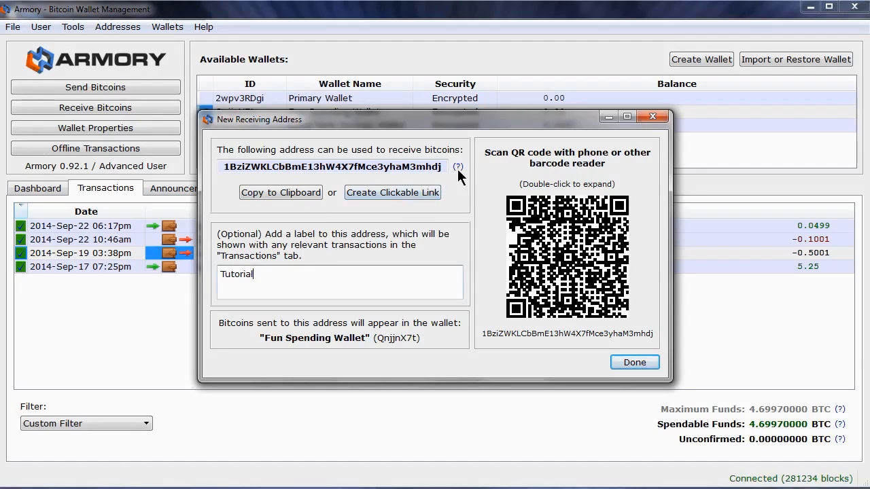
mouse_move(458, 167)
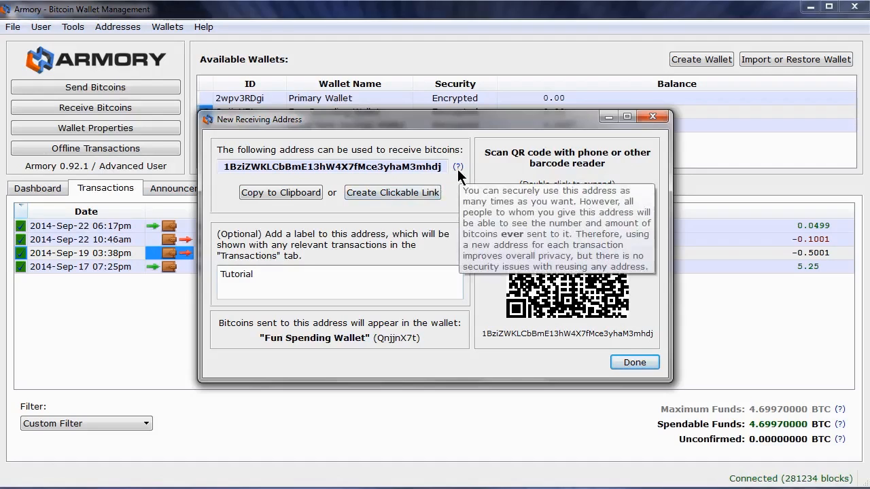
left_click(281, 192)
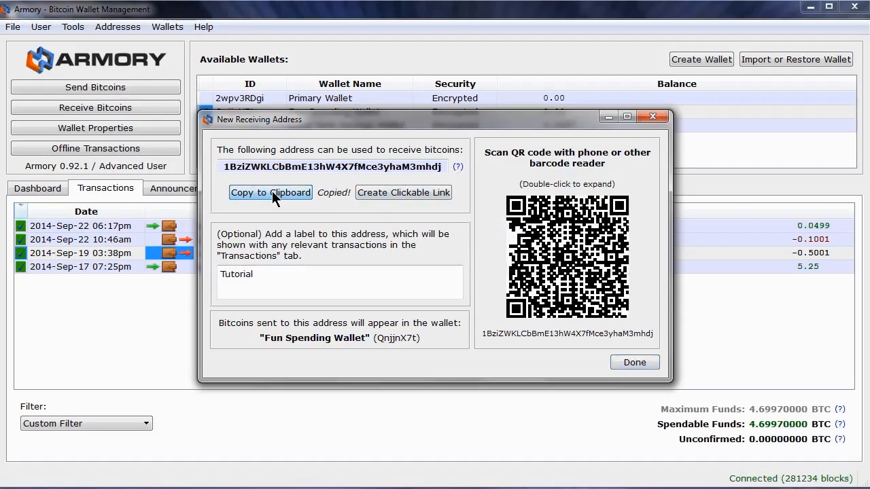
left_click(633, 361)
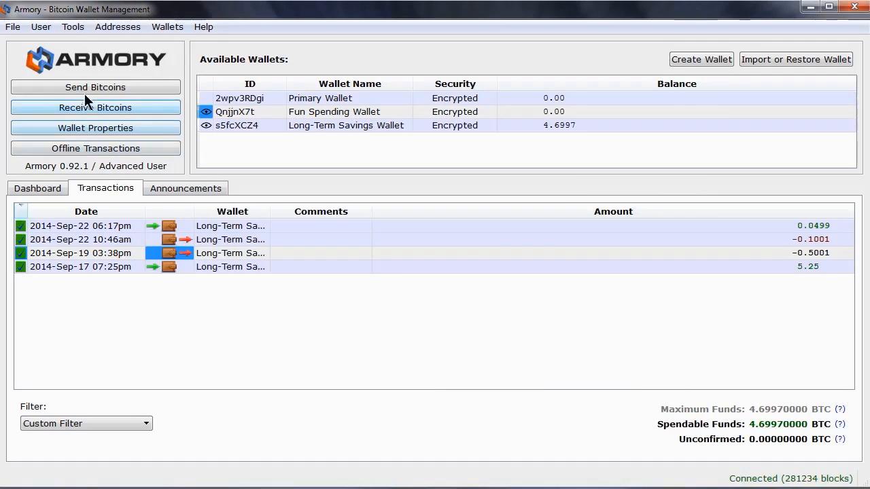
Step: Begin a new payment sending from the Long-Term Savings Wallet
left_click(95, 87)
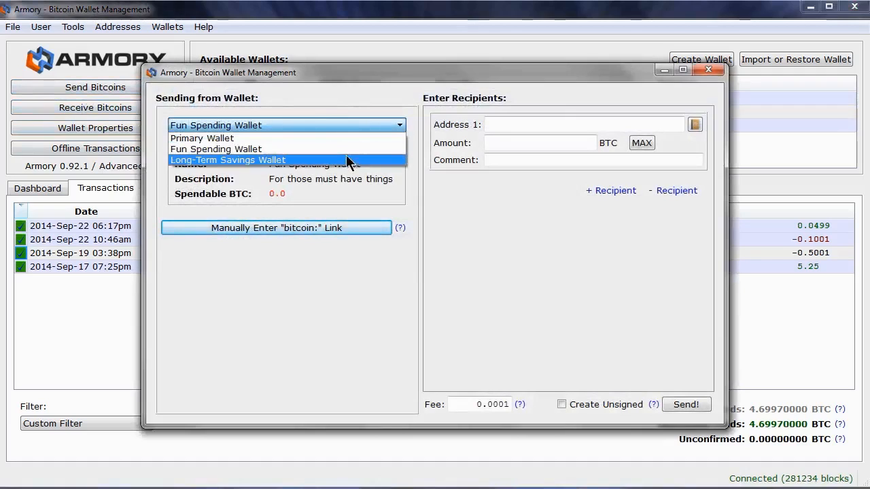
left_click(227, 160)
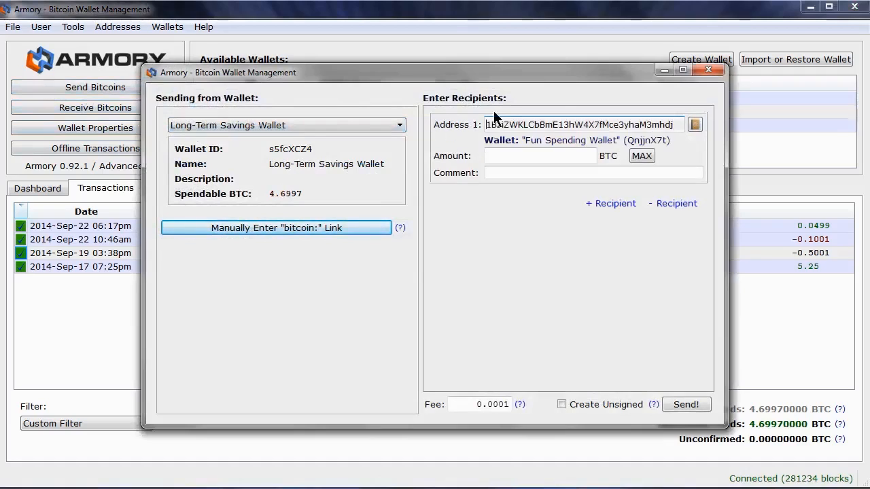
mouse_move(467, 141)
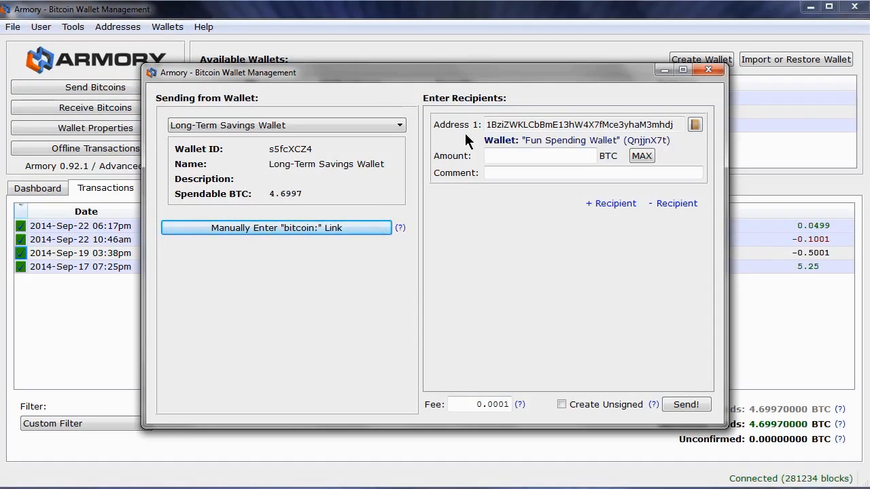
Step: Enter 0.5 BTC as the payment amount
left_click(539, 155)
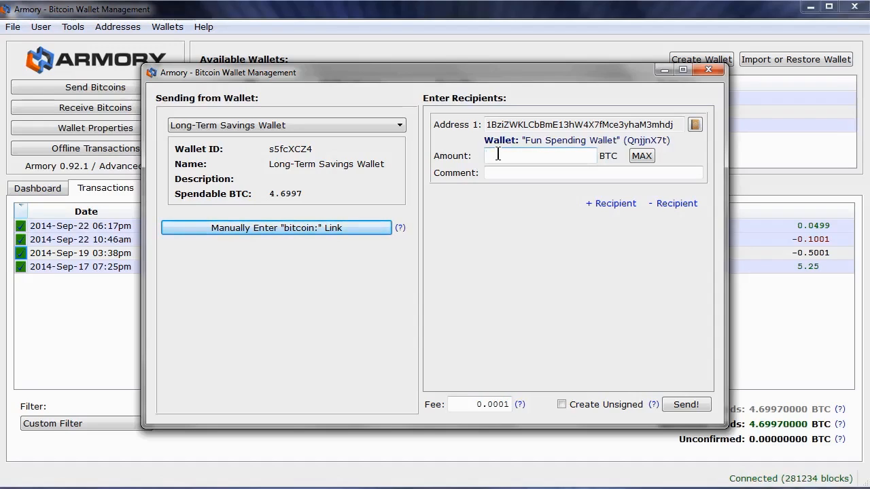
type("0.5")
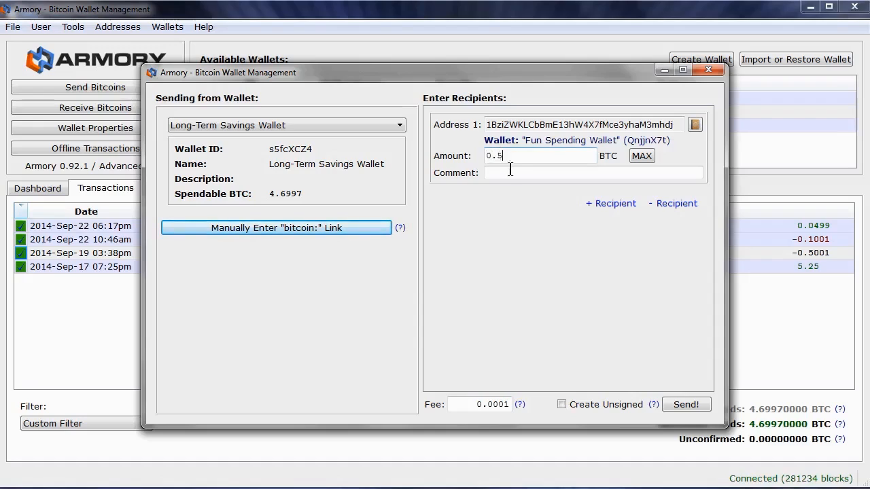
mouse_move(513, 195)
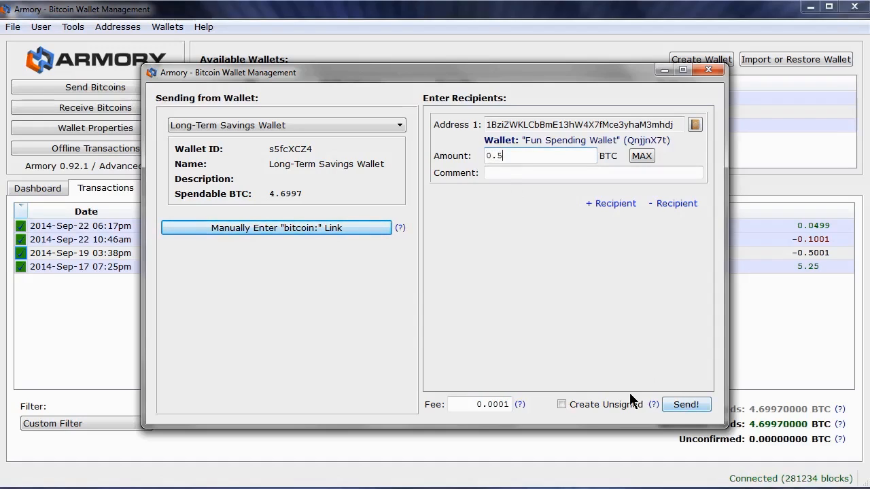
mouse_move(533, 412)
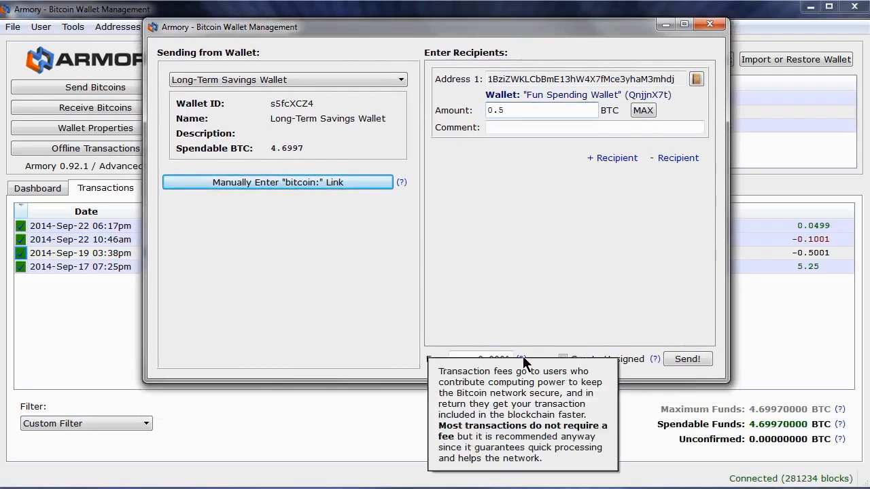
mouse_move(561, 327)
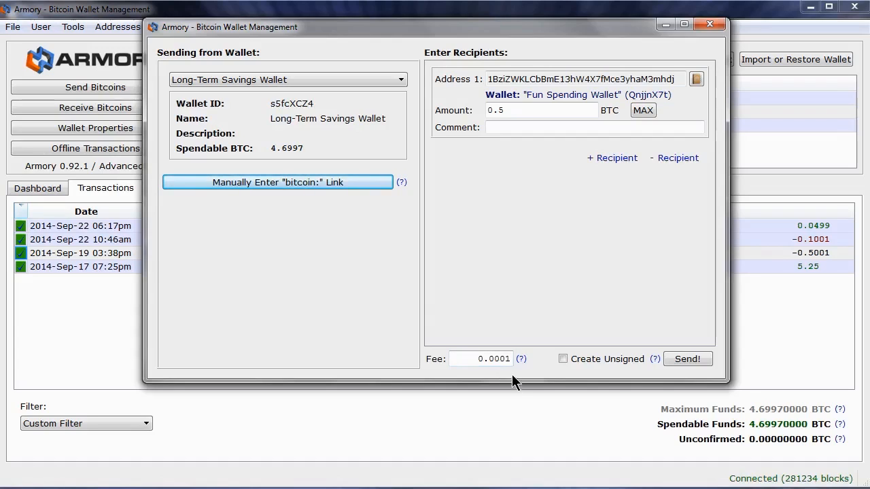
mouse_move(679, 372)
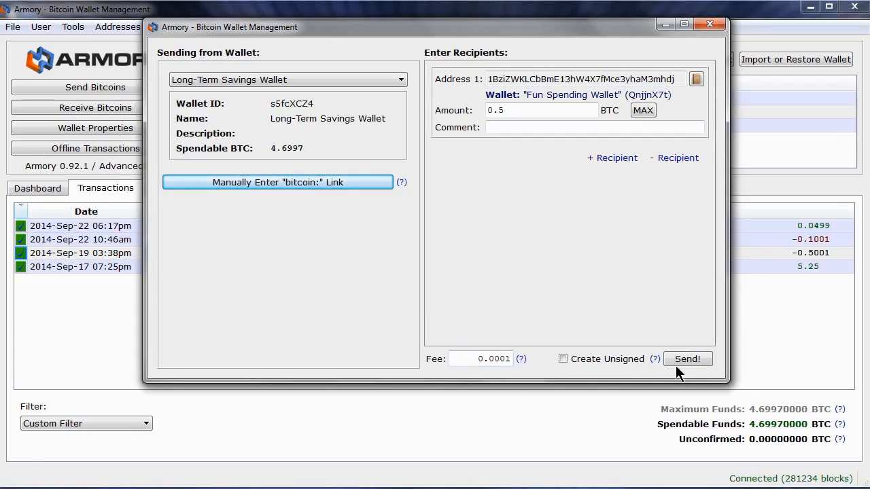
Step: Submit the 0.5 BTC payment to open the Confirm Transaction summary
left_click(687, 359)
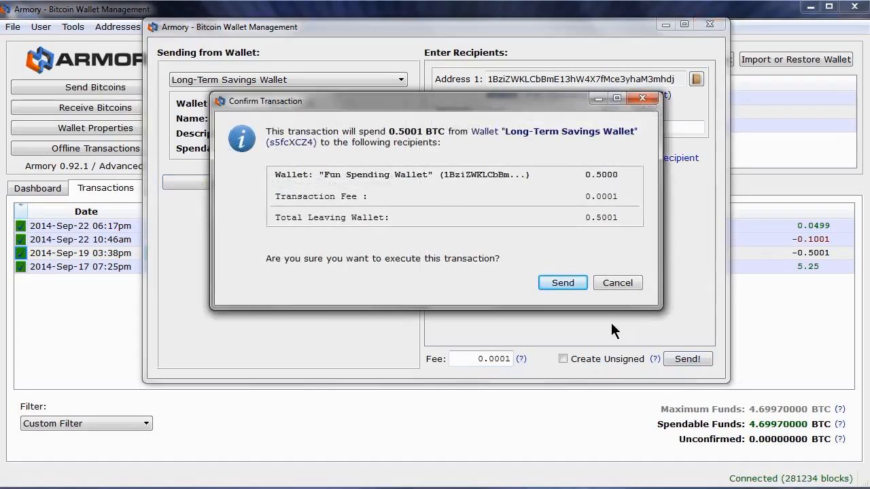
mouse_move(607, 185)
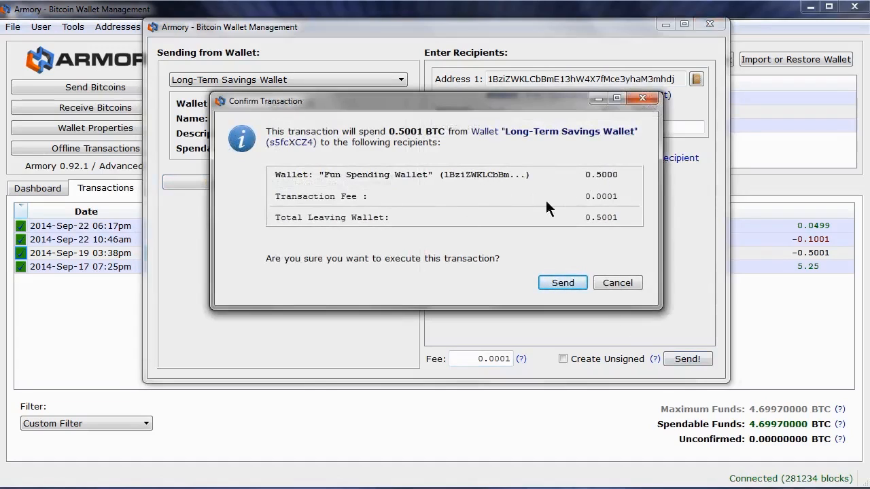
mouse_move(628, 230)
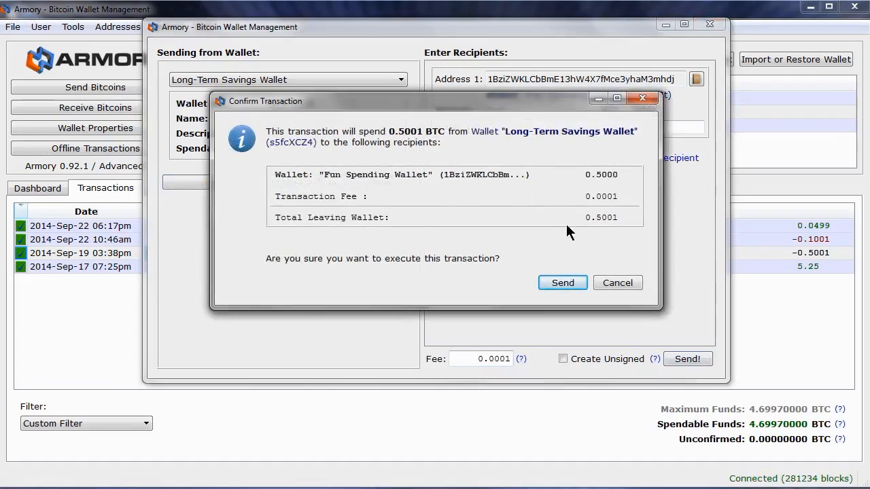
mouse_move(552, 258)
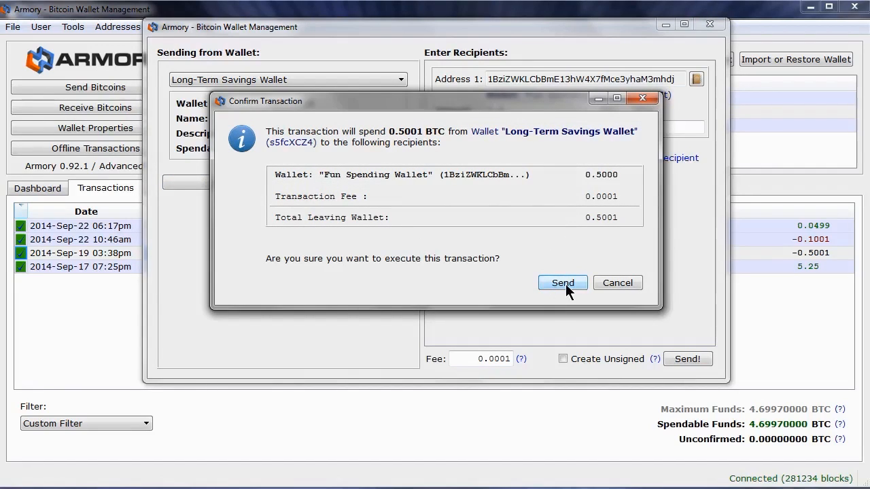
Step: Approve the 0.5001 BTC transaction and unlock the savings wallet with its passphrase
left_click(562, 283)
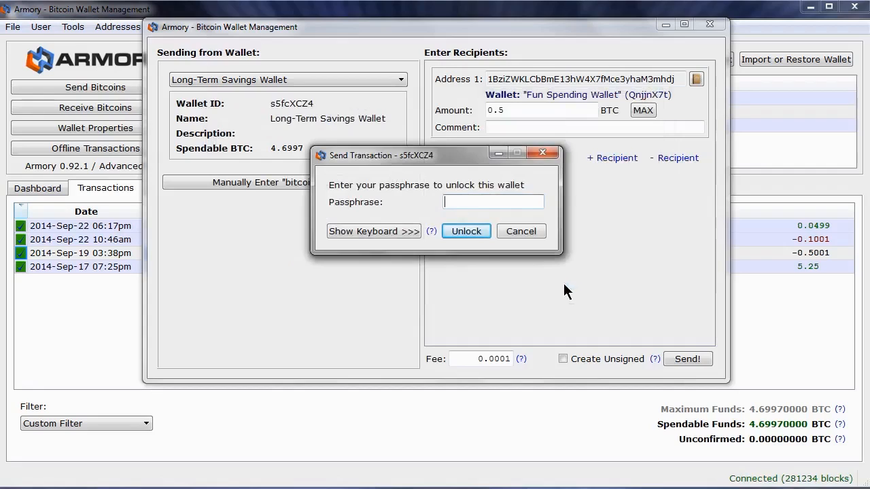
type("••")
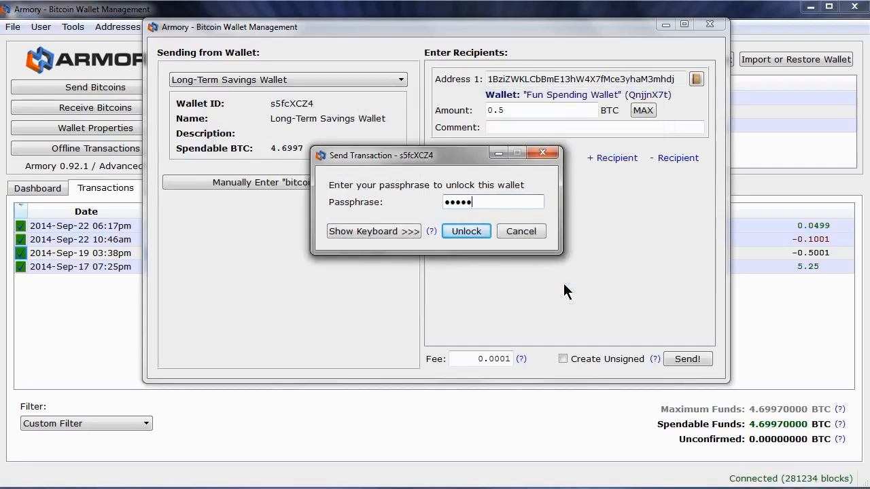
left_click(466, 231)
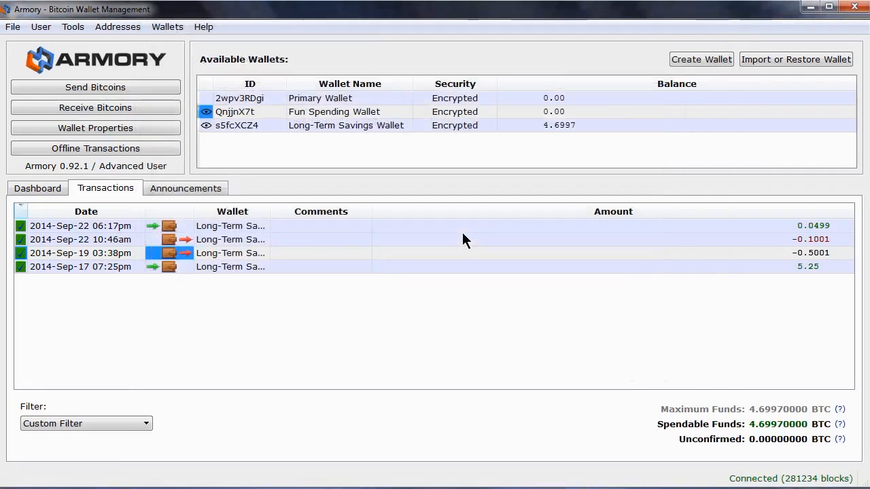
mouse_move(176, 282)
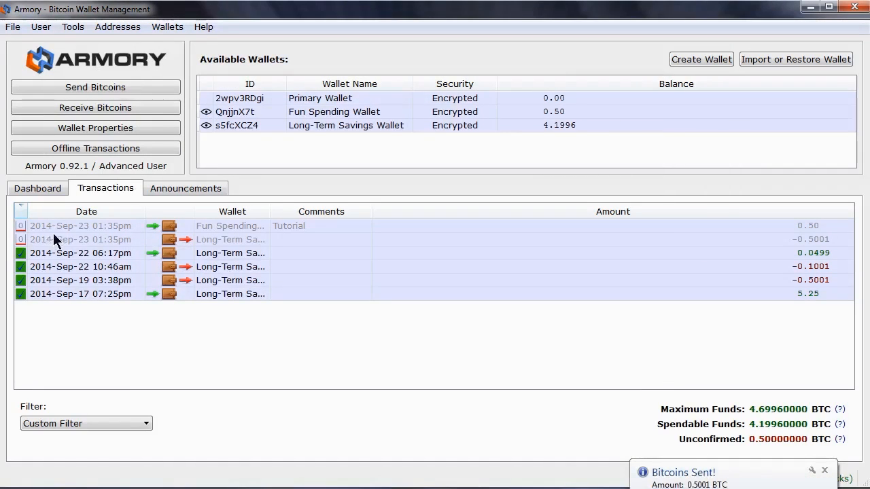
mouse_move(266, 239)
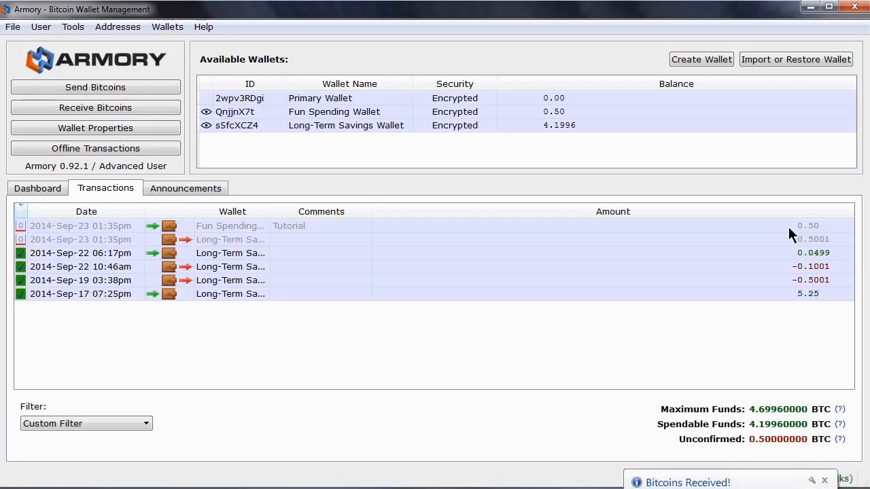
mouse_move(788, 234)
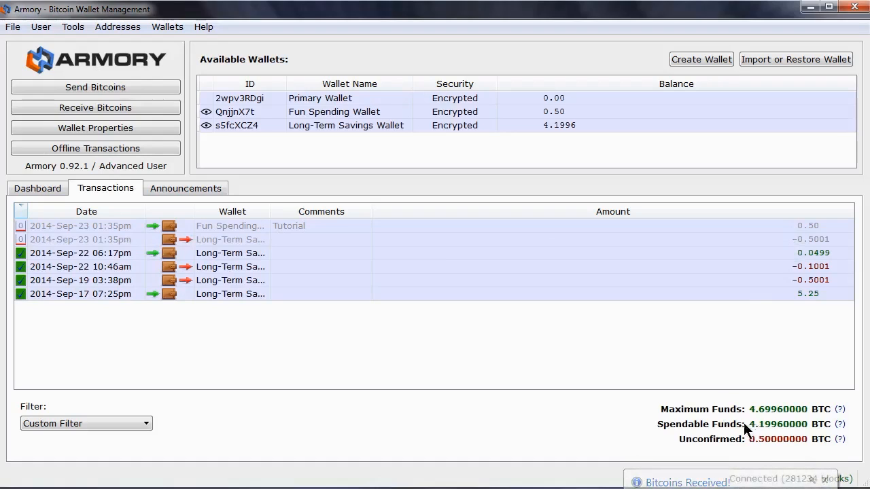
mouse_move(642, 427)
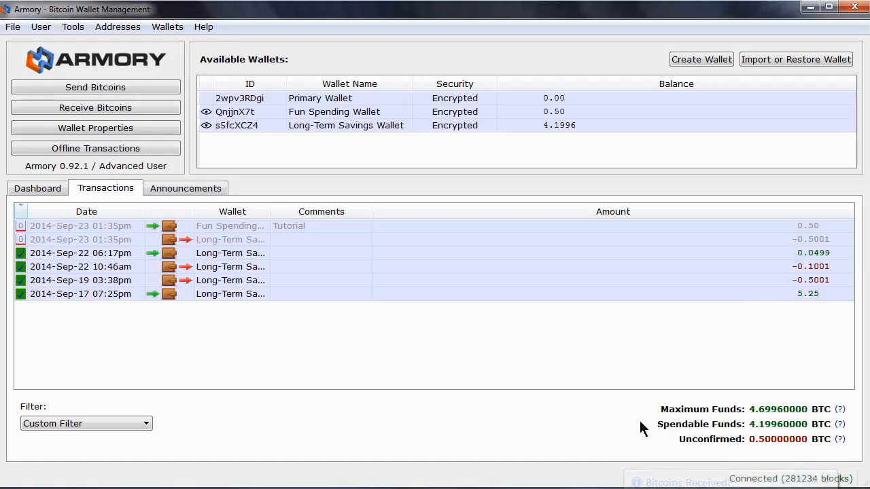
mouse_move(615, 438)
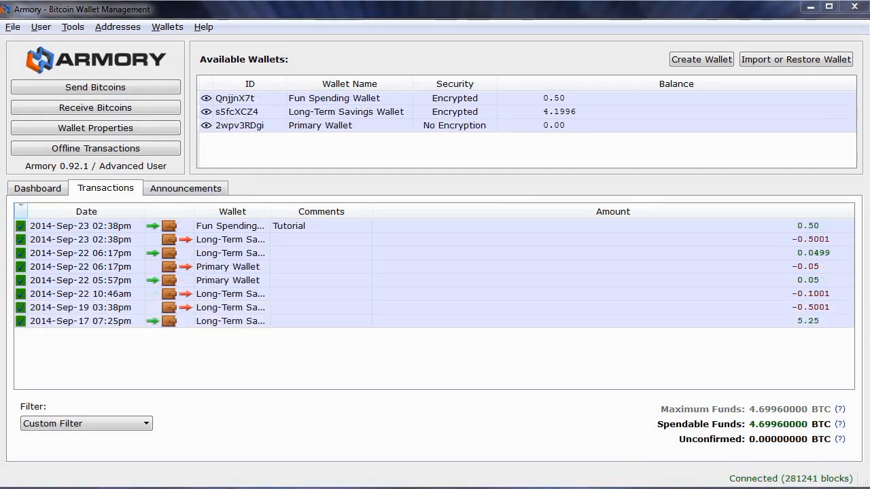
mouse_move(533, 384)
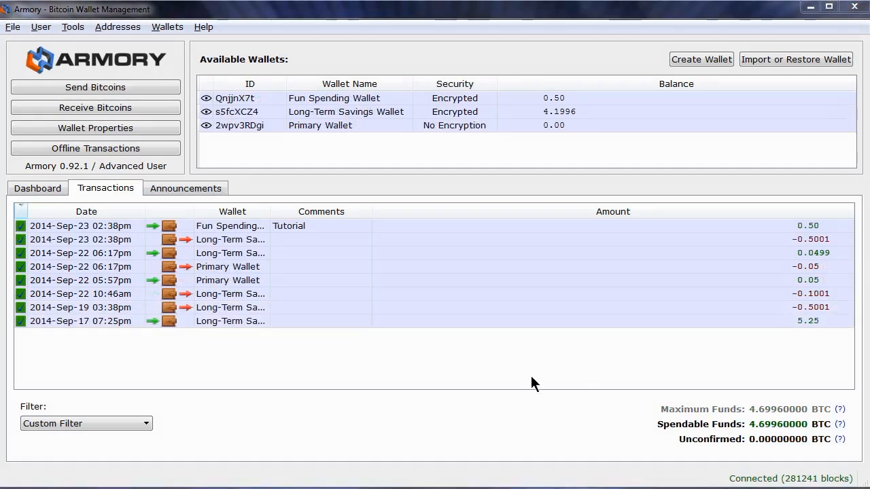
mouse_move(209, 254)
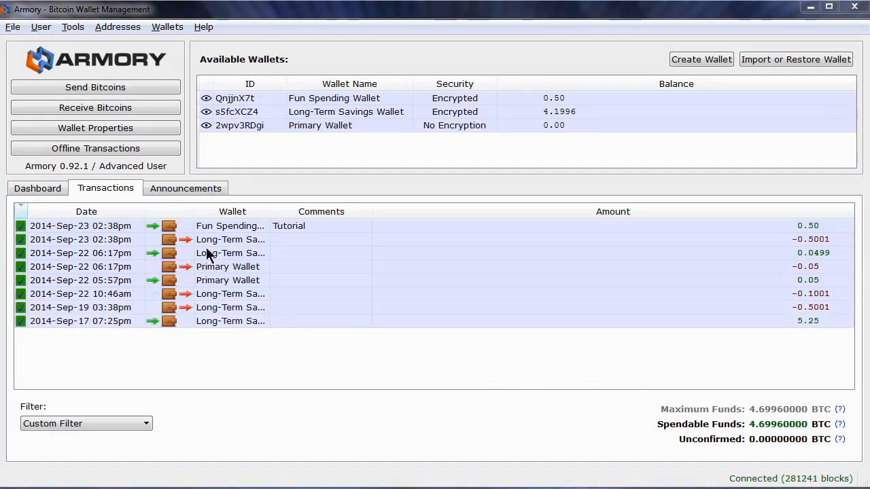